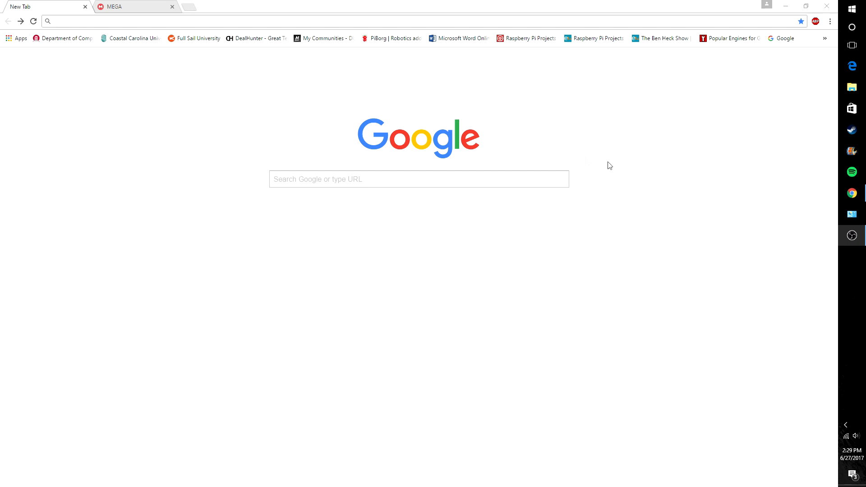
{"action": "mouse_move", "coordinate": [252, 305]}
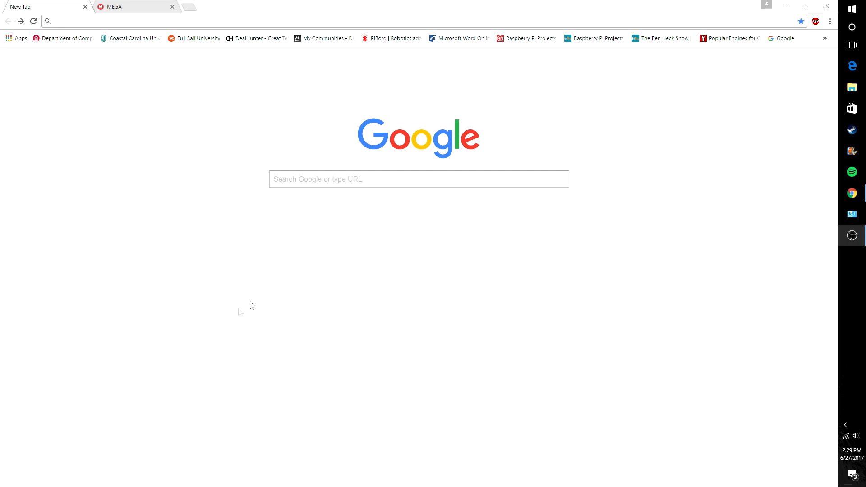
Download Sony Vegas Pro 14.zip from MEGA through the browser.
{"action": "left_click", "coordinate": [135, 6]}
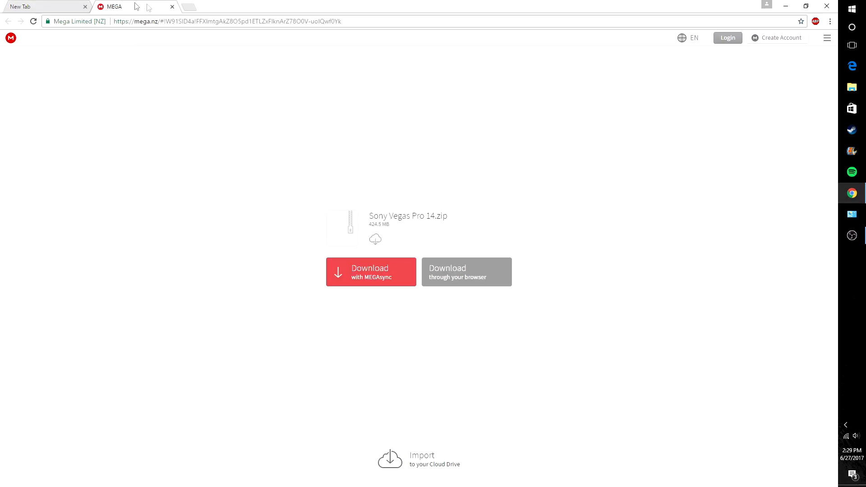
{"action": "mouse_move", "coordinate": [583, 186]}
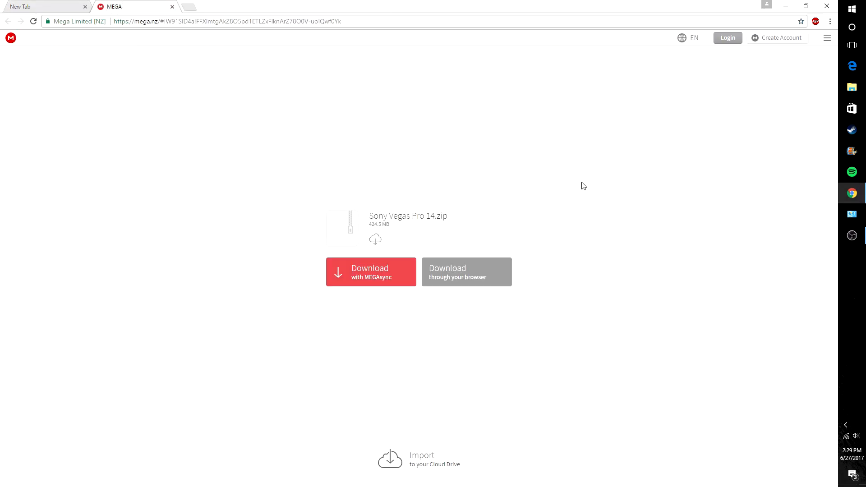
{"action": "left_click", "coordinate": [466, 271]}
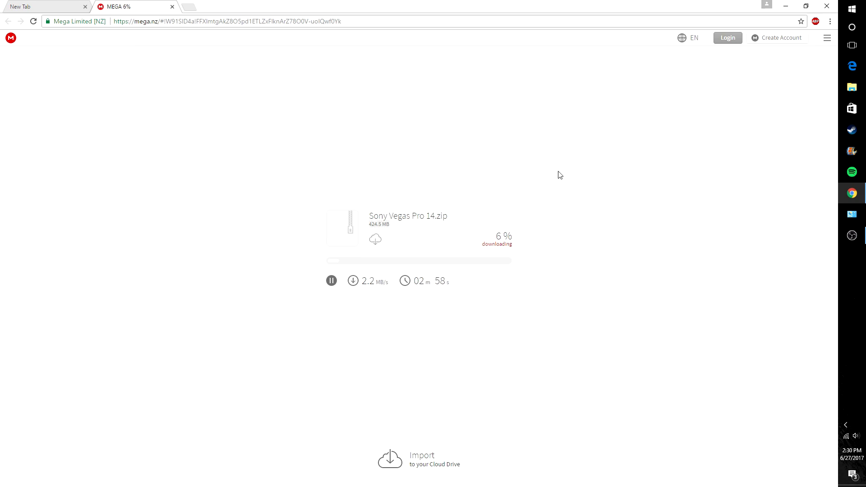
{"action": "mouse_move", "coordinate": [499, 223]}
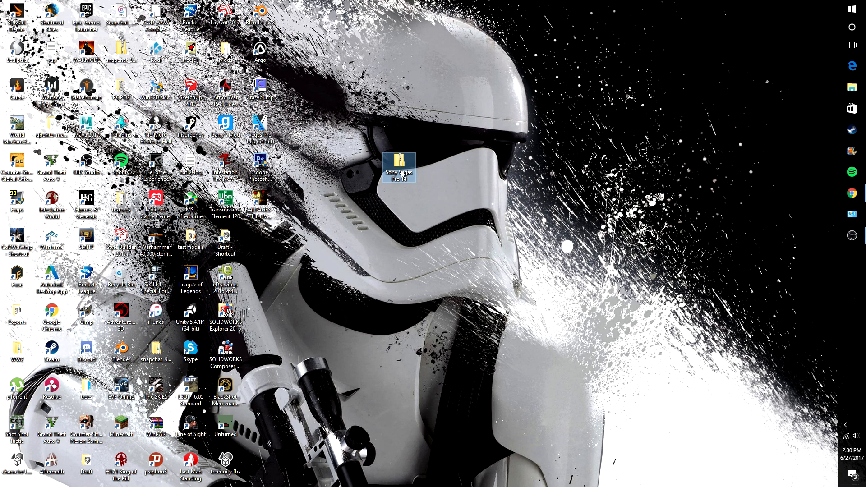
Extract the Sony Vegas Pro 14 zip into the suggested Sony Vegas Pro 14 desktop folder.
{"action": "right_click", "coordinate": [398, 166]}
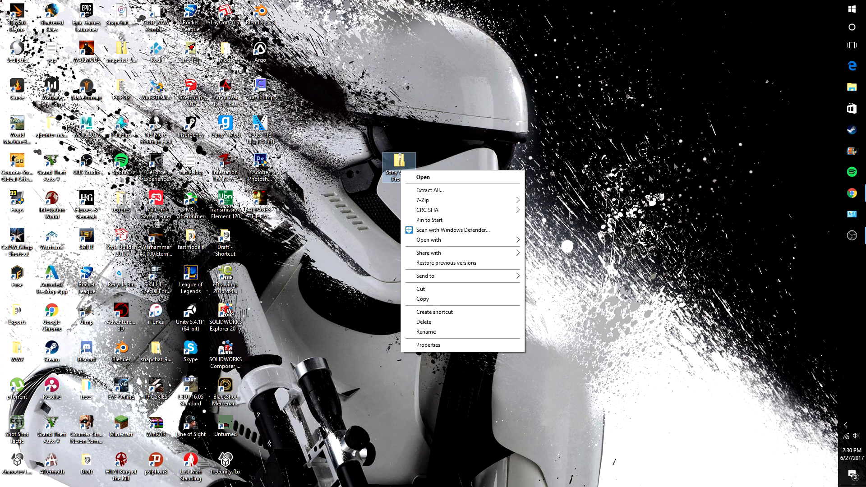
{"action": "mouse_move", "coordinate": [485, 190]}
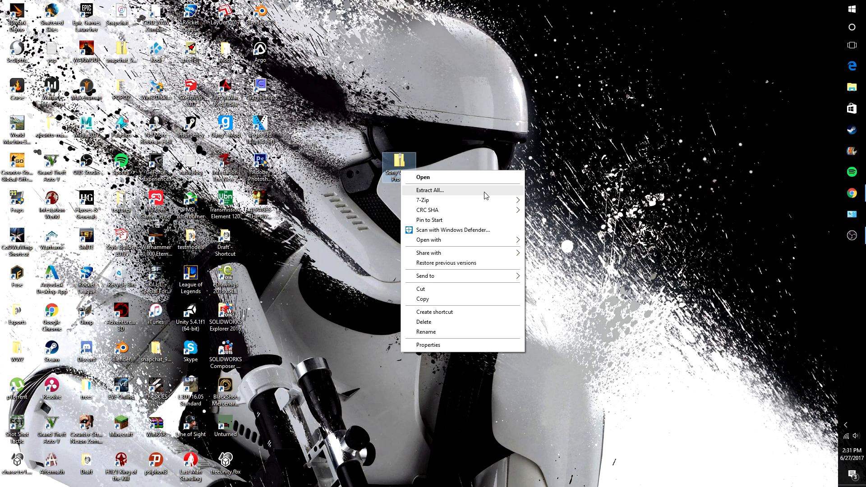
{"action": "left_click", "coordinate": [429, 191]}
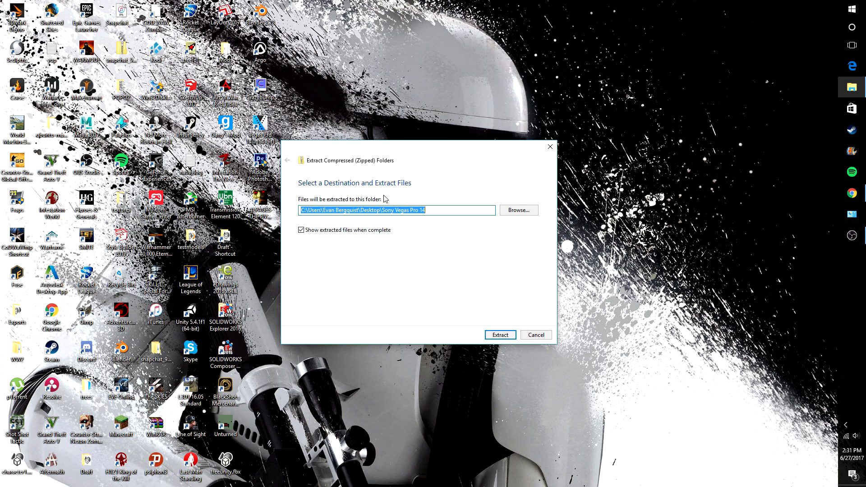
{"action": "left_click", "coordinate": [499, 335]}
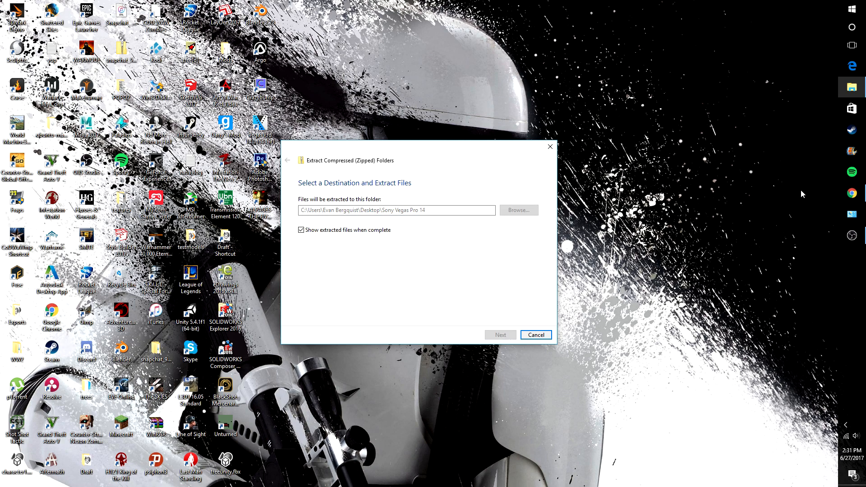
{"action": "left_click", "coordinate": [498, 334]}
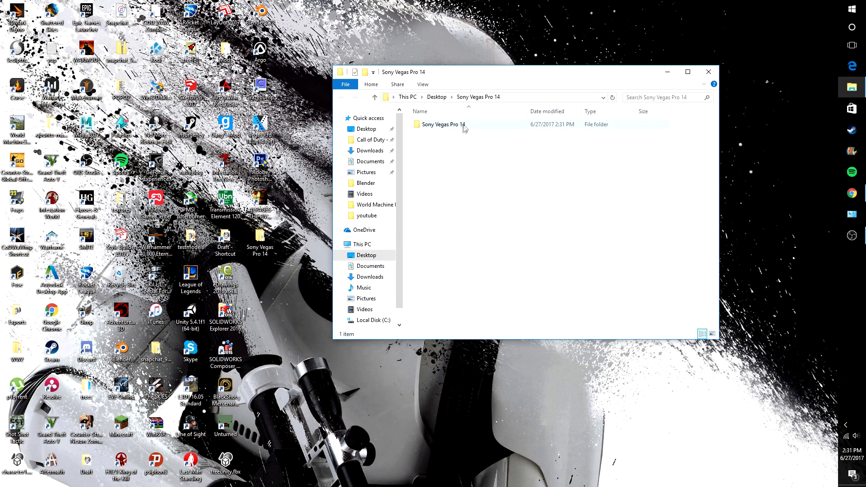
Enter the inner Sony Vegas Pro 14 folder and select the 14.0.0.161 installer.
{"action": "double_click", "coordinate": [443, 124]}
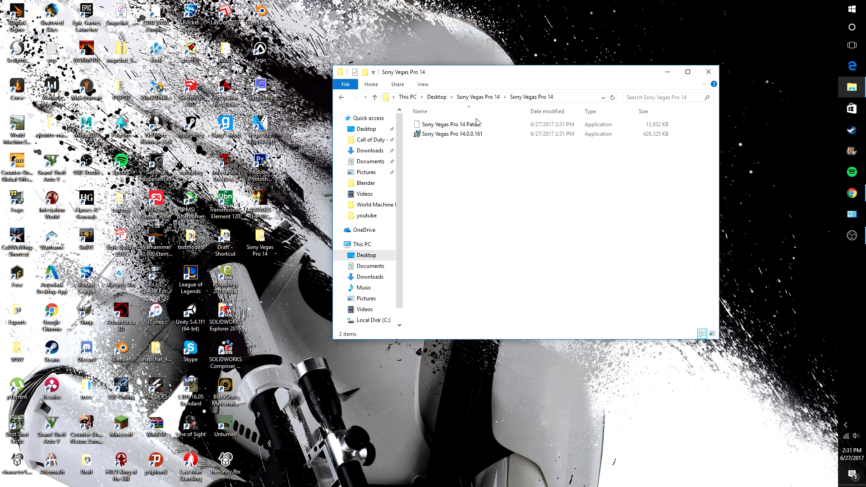
{"action": "left_click", "coordinate": [450, 134]}
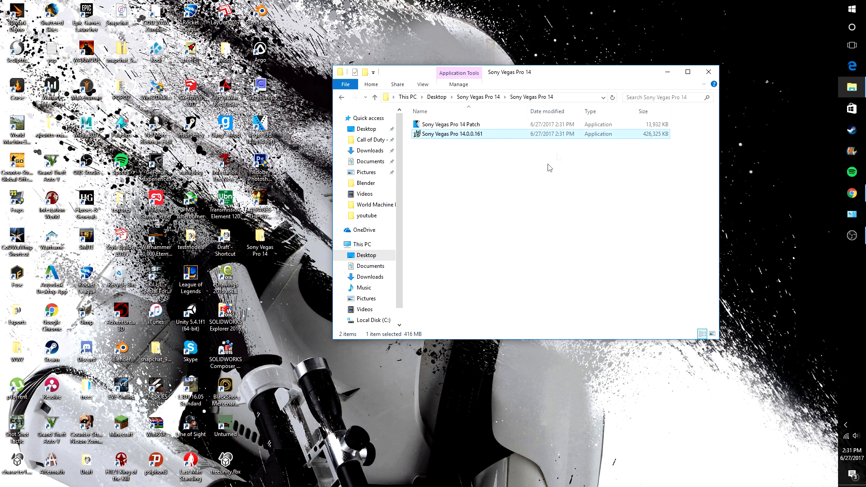
{"action": "mouse_move", "coordinate": [735, 297]}
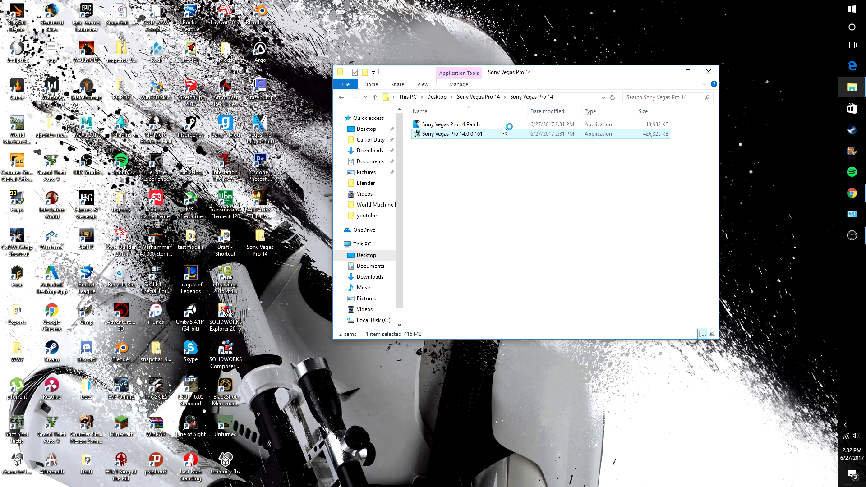
{"action": "mouse_move", "coordinate": [503, 158]}
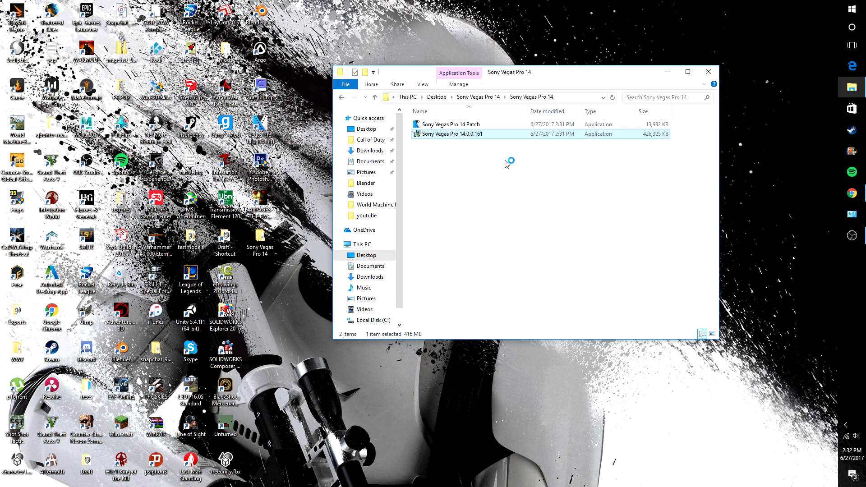
{"action": "mouse_move", "coordinate": [508, 74]}
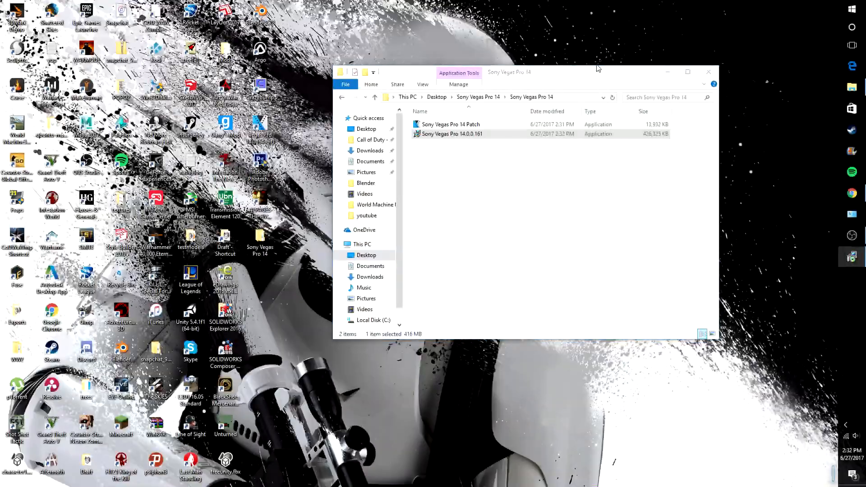
Run the VEGAS Pro 14 installer and dismiss its already-installed warning.
{"action": "double_click", "coordinate": [450, 134]}
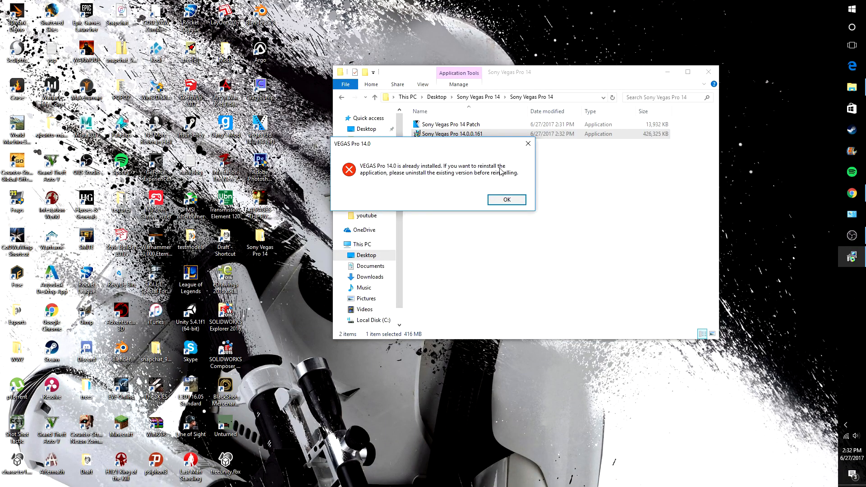
{"action": "mouse_move", "coordinate": [550, 169]}
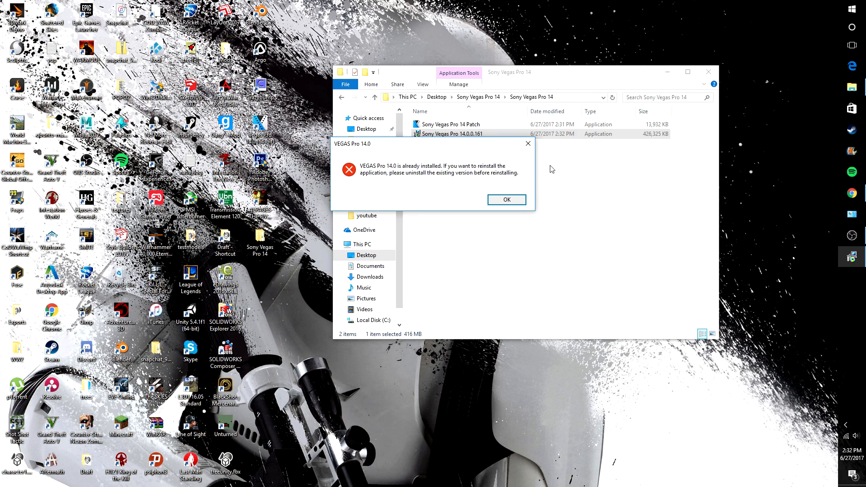
{"action": "mouse_move", "coordinate": [544, 160]}
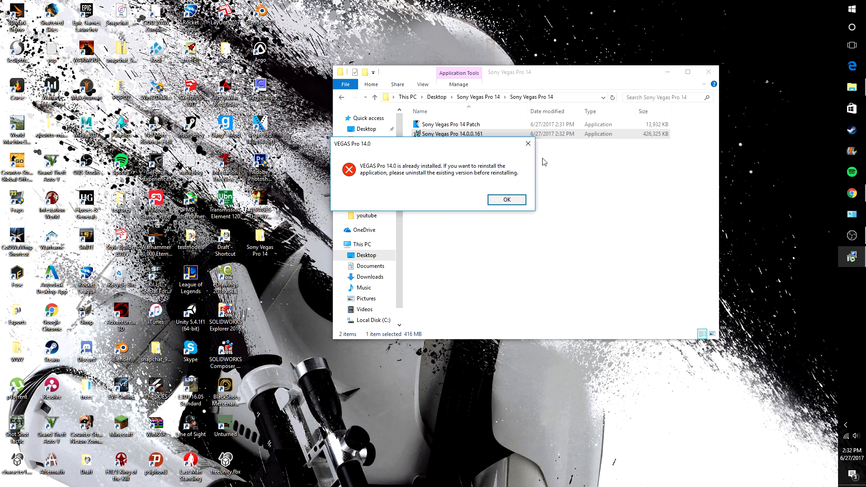
{"action": "mouse_move", "coordinate": [506, 199]}
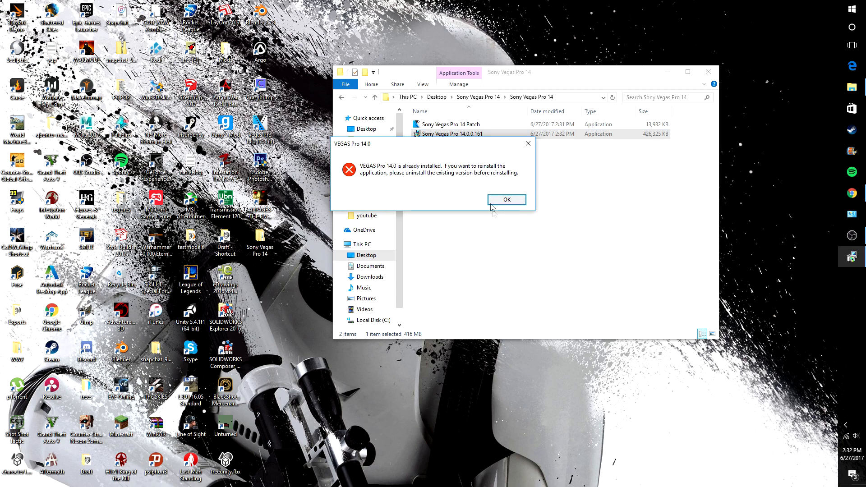
{"action": "left_click", "coordinate": [506, 200]}
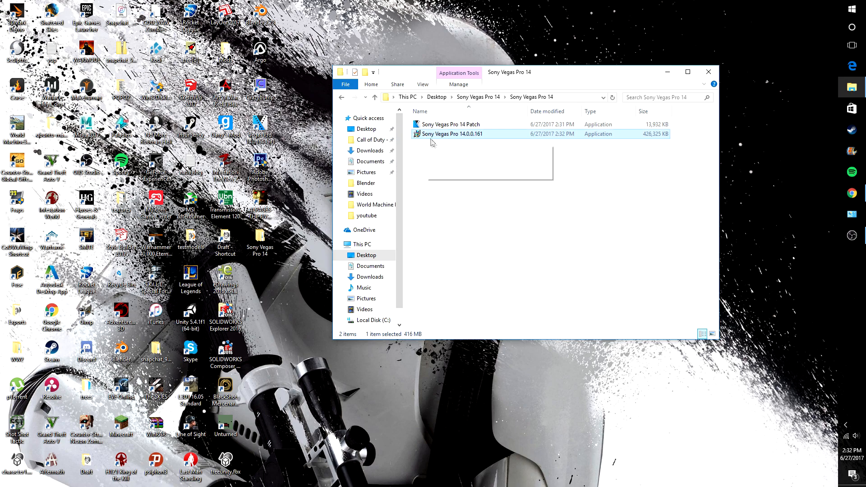
{"action": "left_click", "coordinate": [497, 221]}
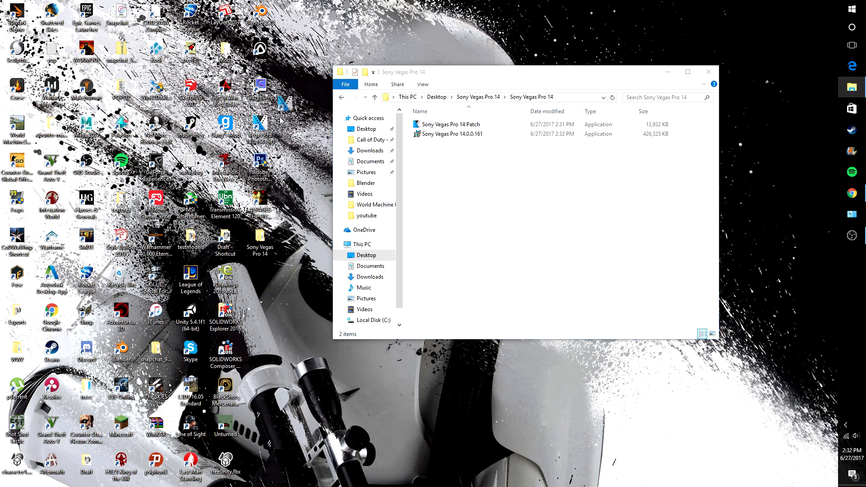
Run the Sony Vegas Pro 14 Patch, install it, and finish the installer.
{"action": "left_click", "coordinate": [450, 124]}
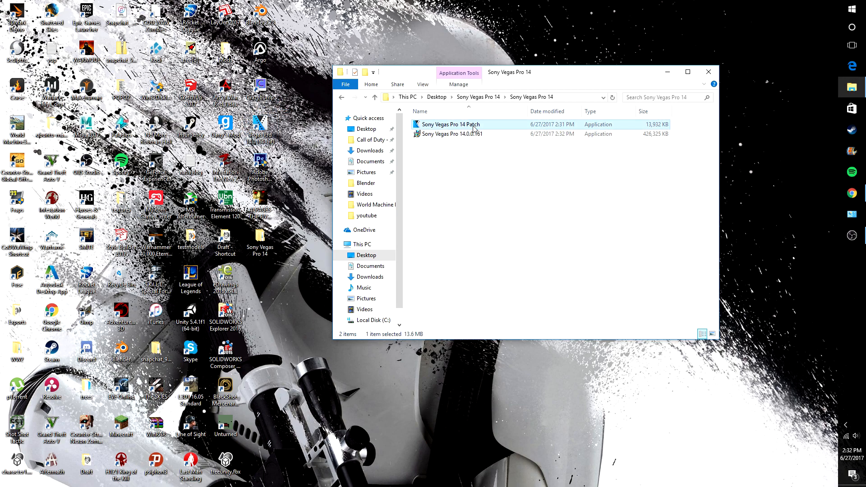
{"action": "left_click", "coordinate": [450, 133]}
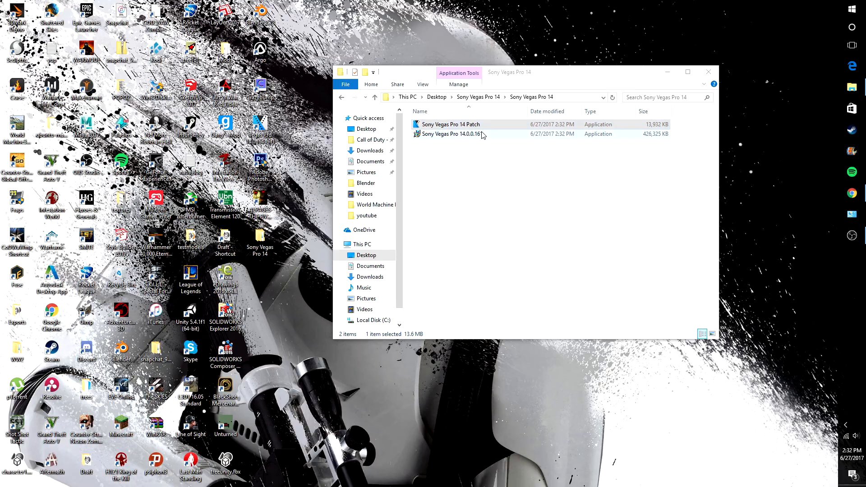
{"action": "double_click", "coordinate": [449, 123]}
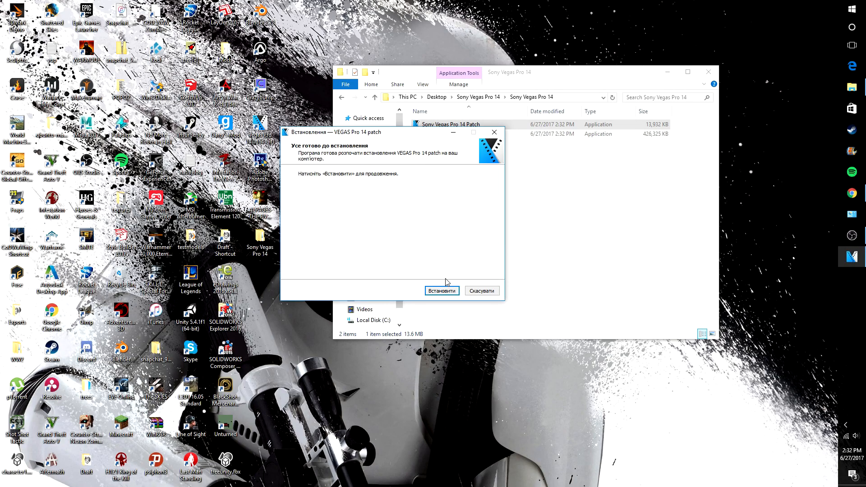
{"action": "mouse_move", "coordinate": [465, 297]}
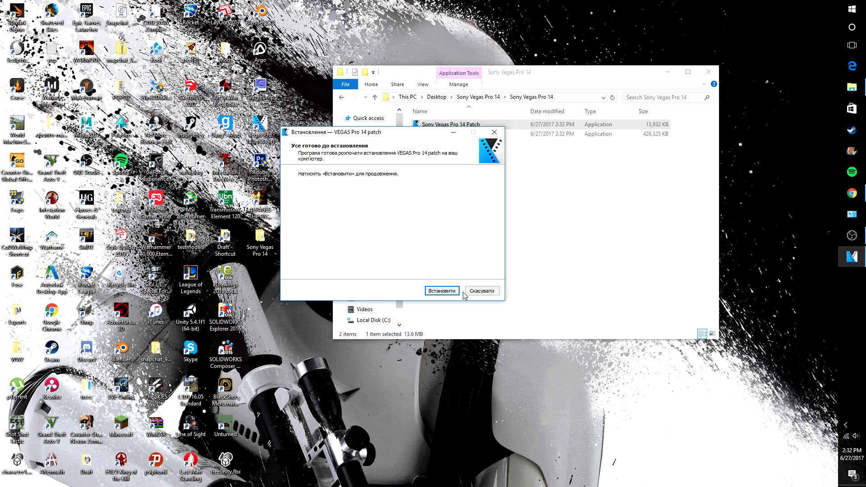
{"action": "mouse_move", "coordinate": [442, 291]}
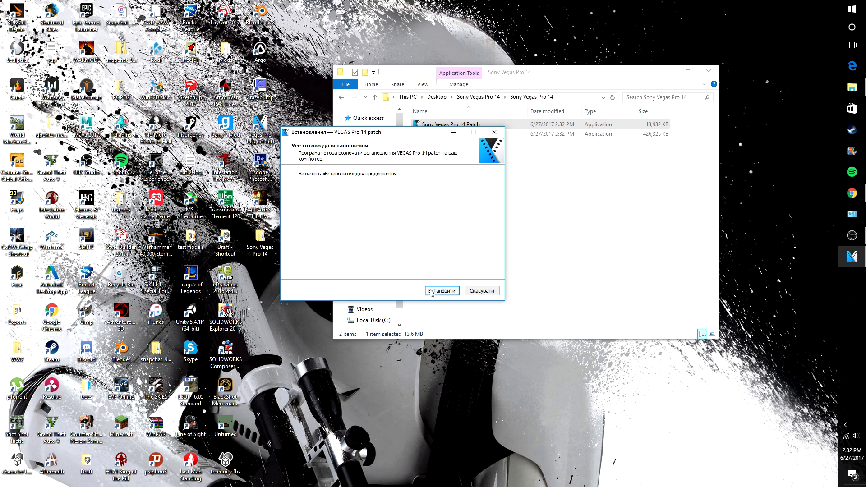
{"action": "left_click", "coordinate": [442, 290]}
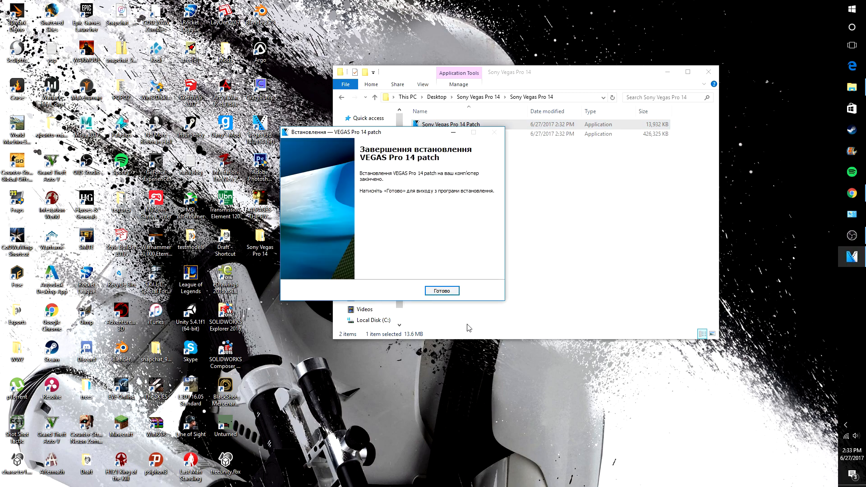
{"action": "left_click", "coordinate": [441, 290]}
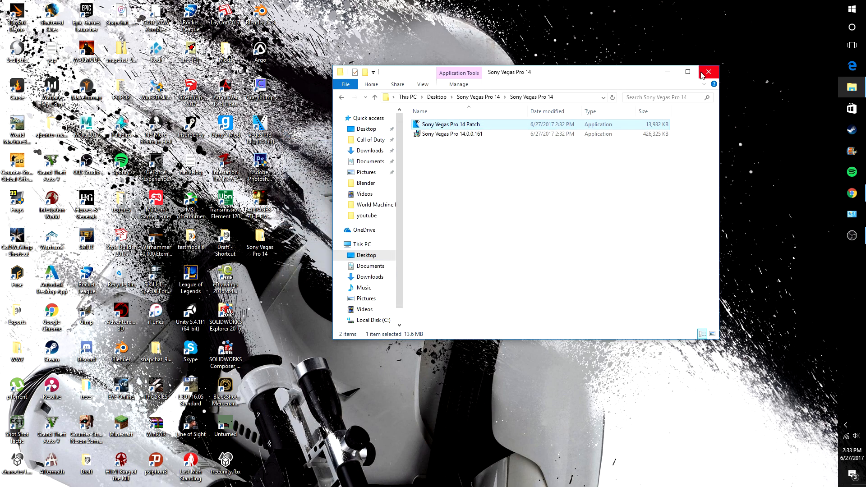
Close the Sony Vegas Pro 14 folder window.
{"action": "left_click", "coordinate": [709, 72]}
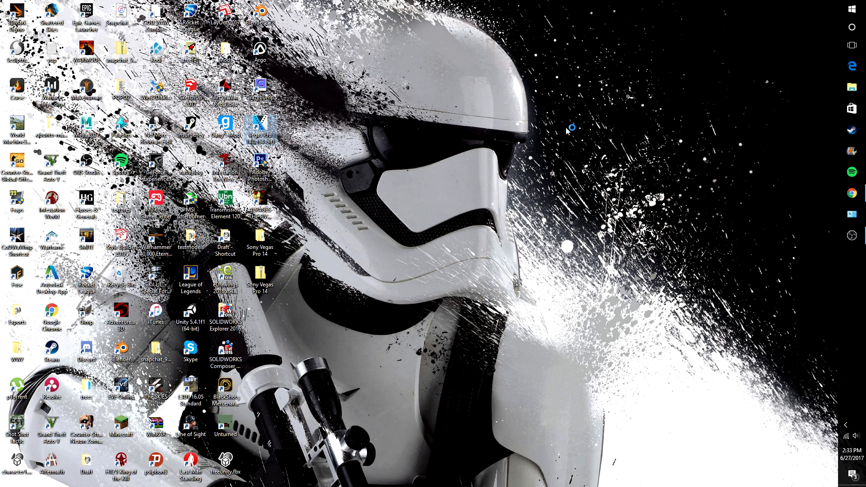
Launch VEGAS Pro 14.0 from its new desktop shortcut.
{"action": "double_click", "coordinate": [260, 123]}
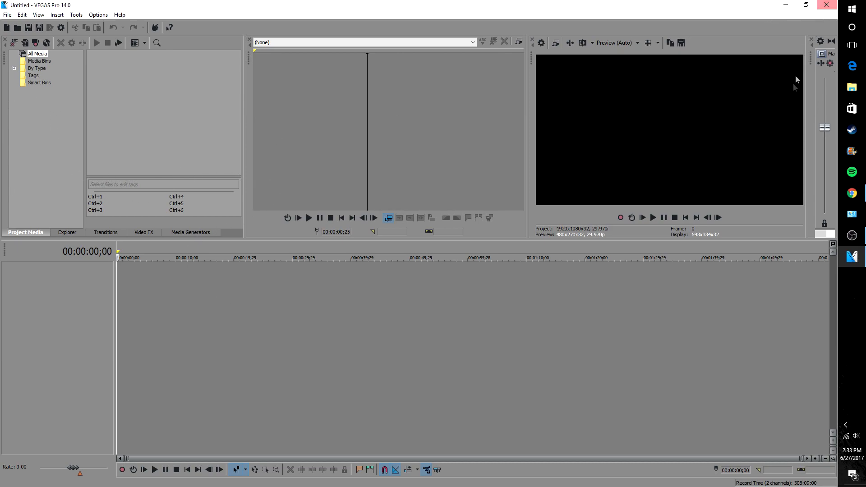
{"action": "mouse_move", "coordinate": [857, 5]}
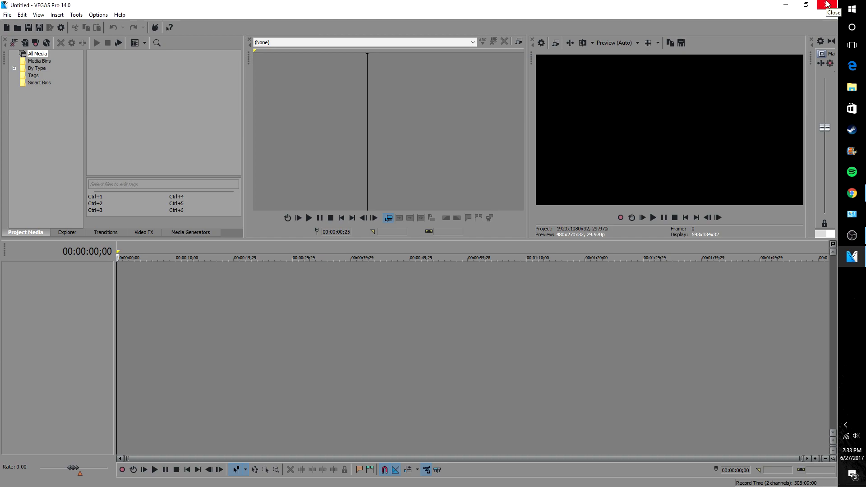
{"action": "mouse_move", "coordinate": [803, 15]}
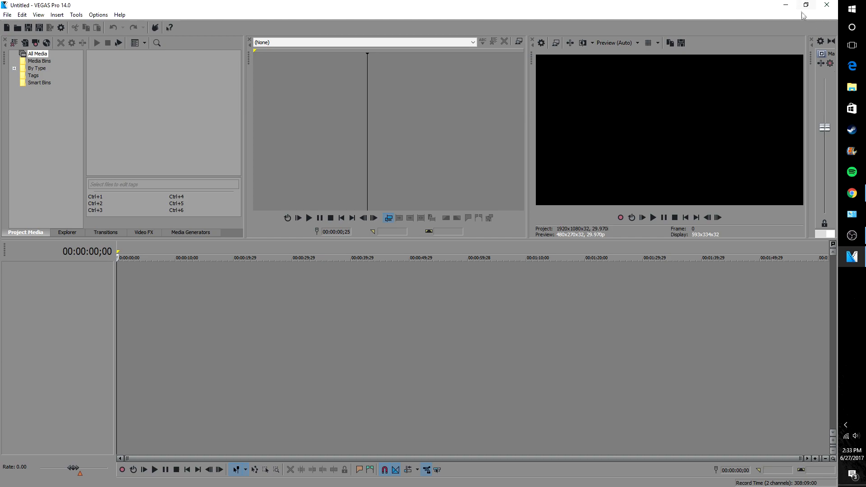